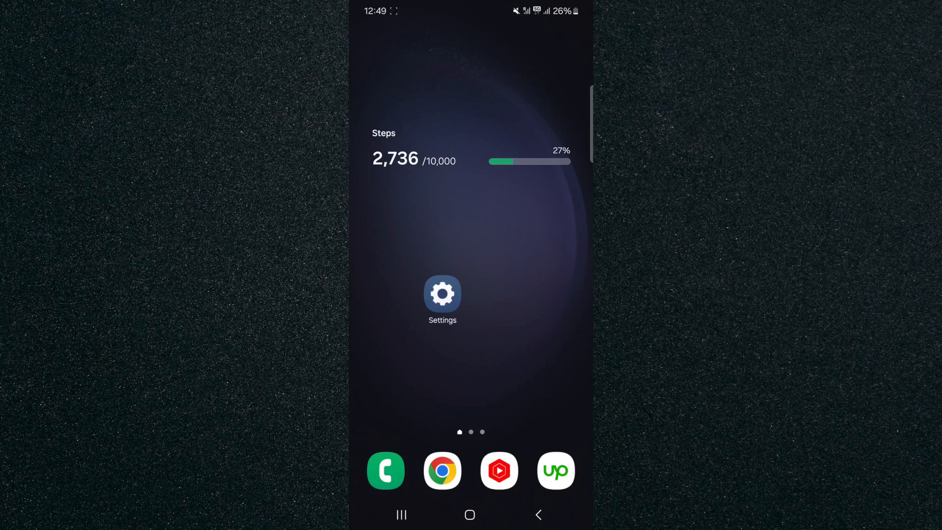
Launch the Phone app from the home screen dock to show the dial keypad.
click(386, 470)
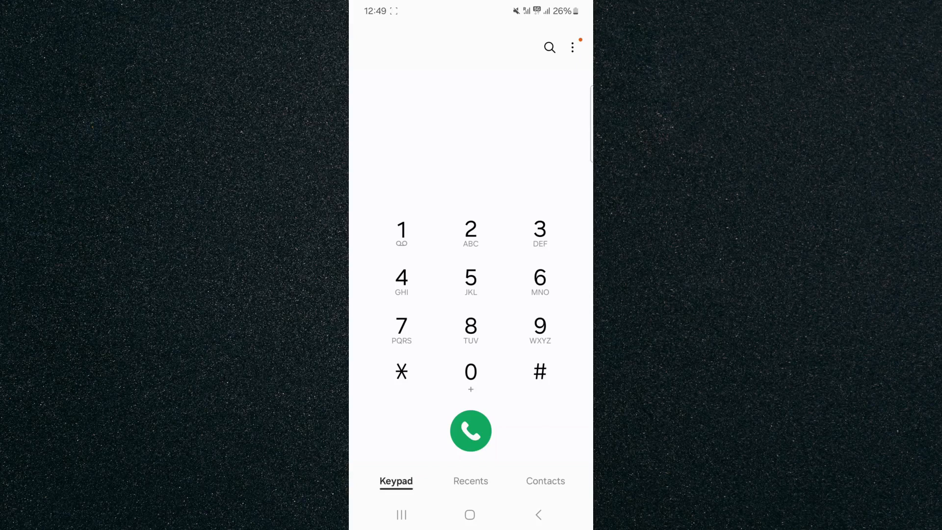
Switch to the Recents call log and scroll down to earlier days' calls.
click(471, 481)
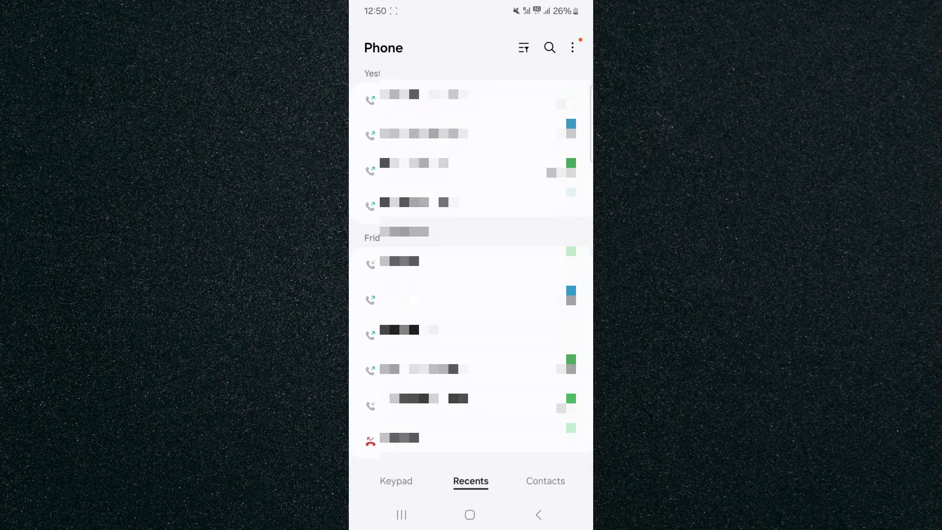
scroll(down, 3)
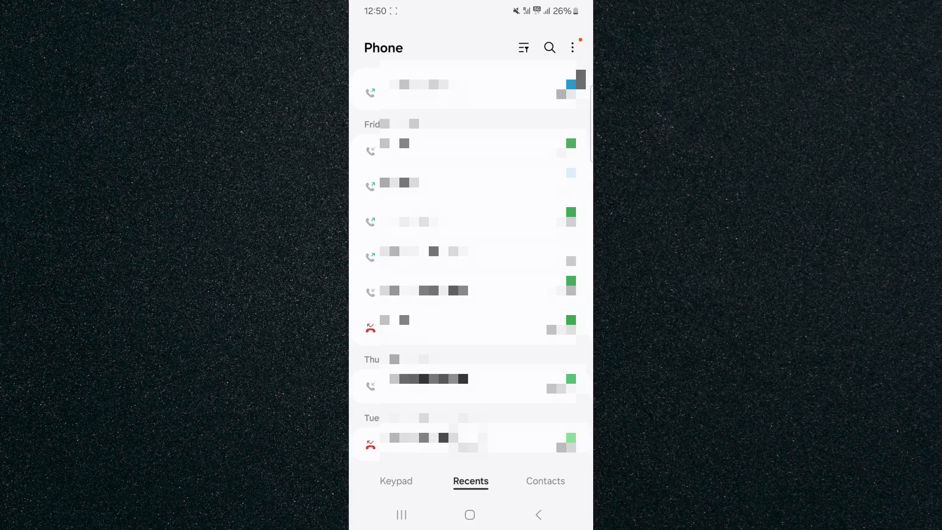